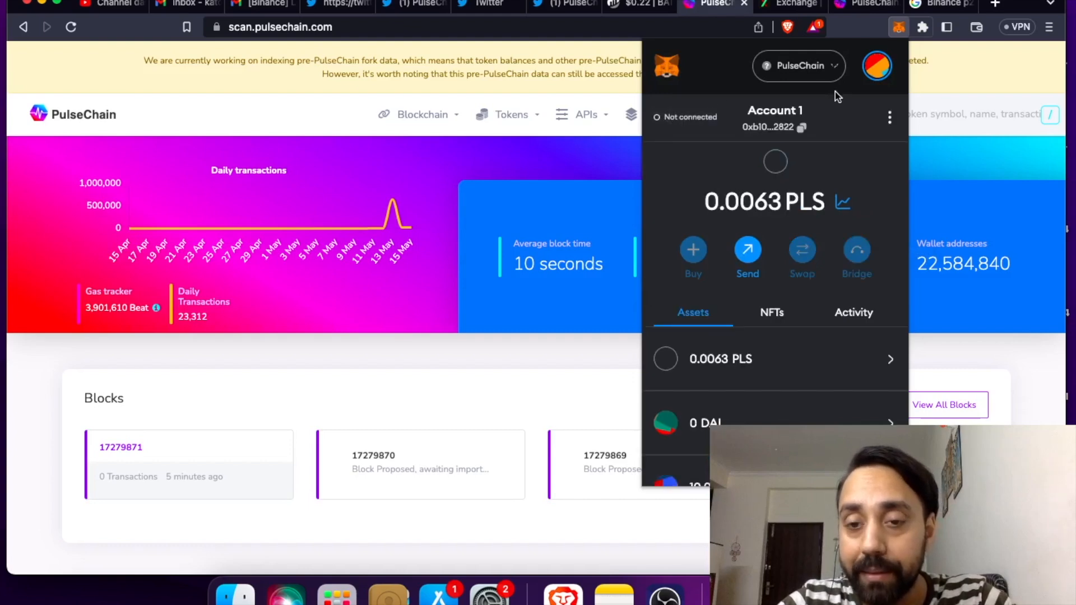
- Scroll down the PulseChain explorer home page after leaving the wallet
scroll("down", 3)
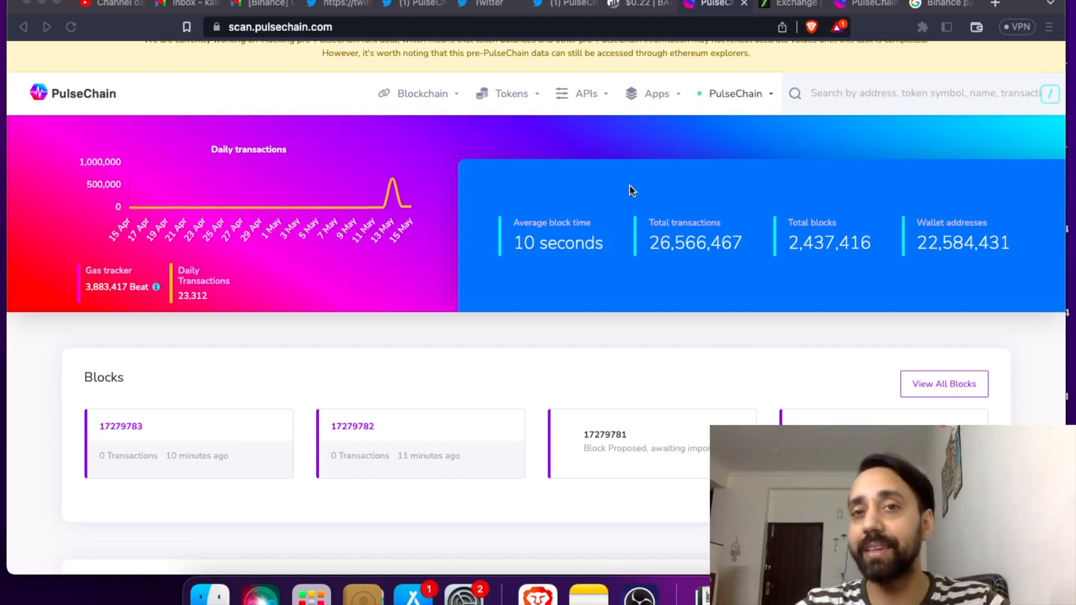
scroll("down", 3)
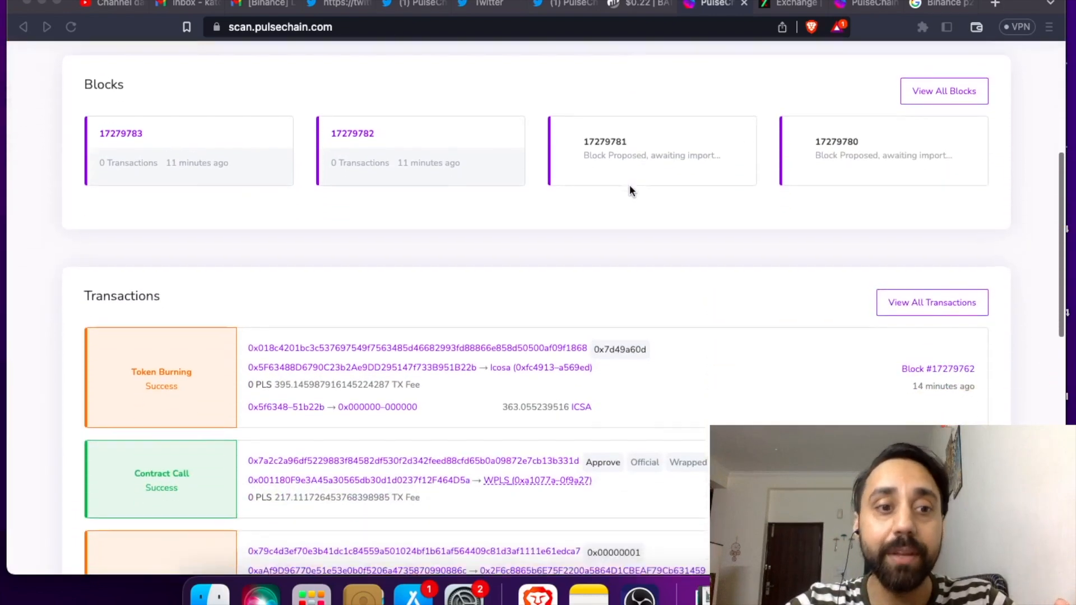
scroll("up", 3)
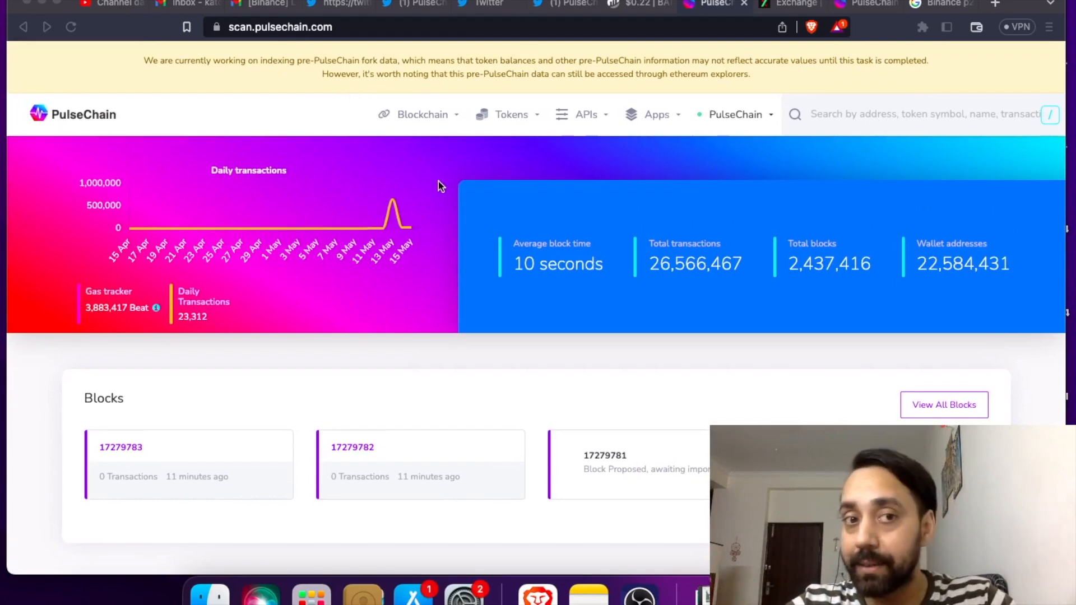
mouse_move(276, 139)
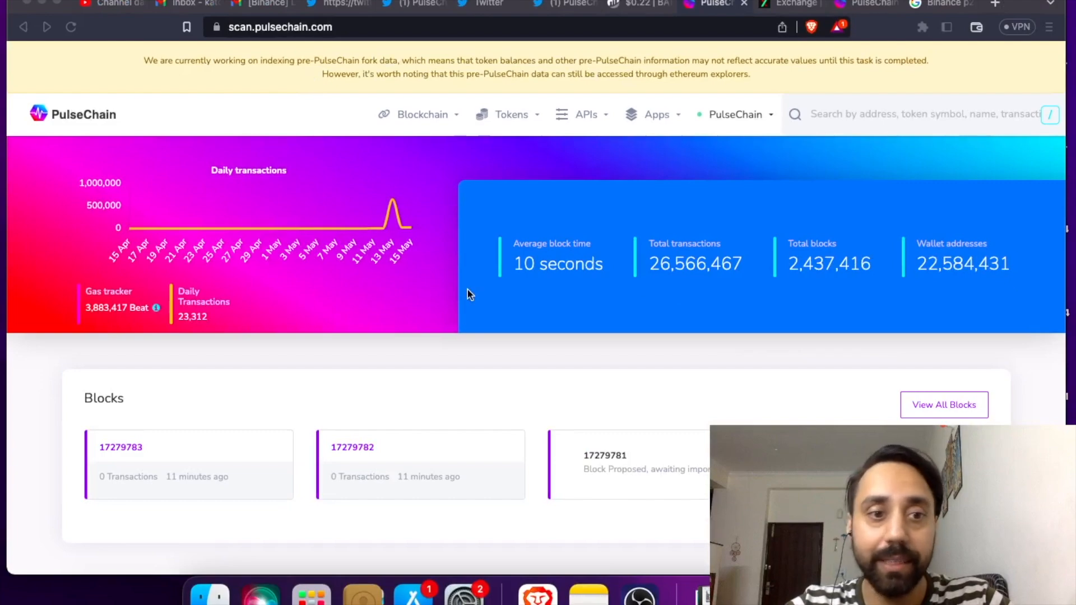
scroll("down", 3)
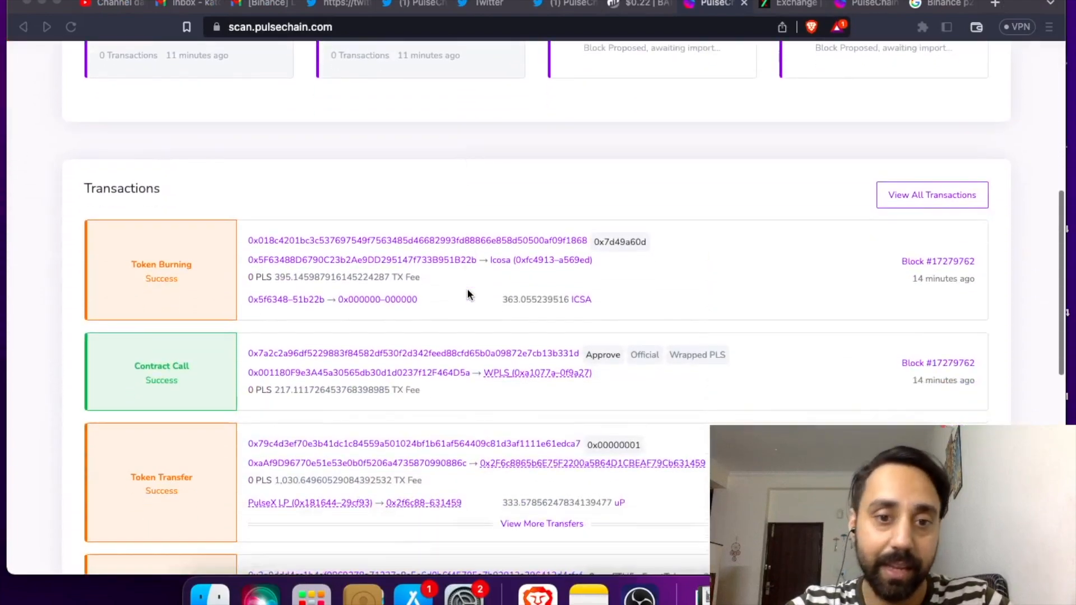
scroll("down", 3)
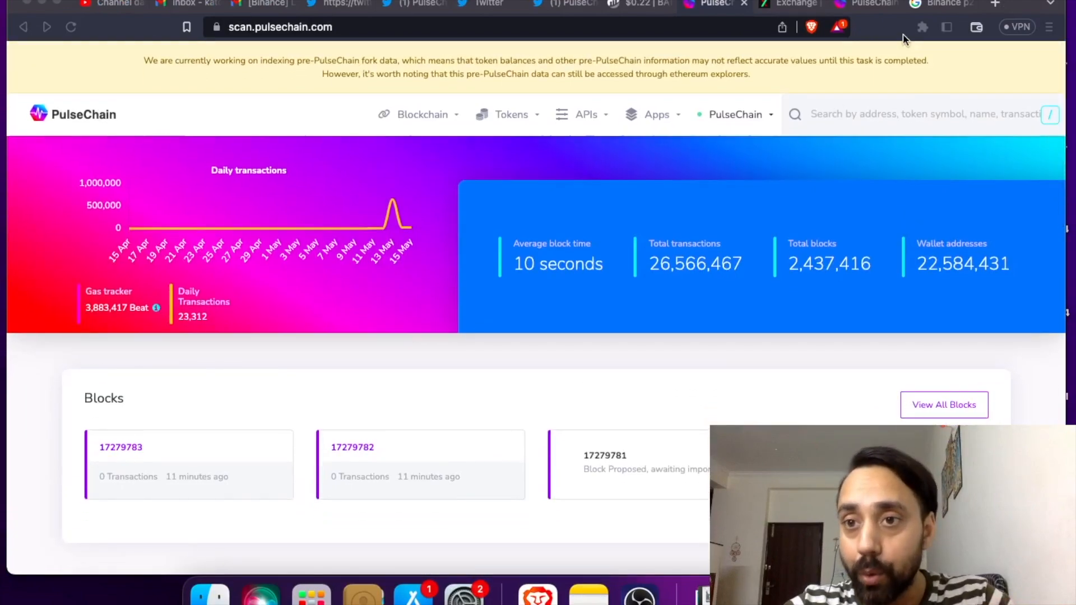
left_click(921, 27)
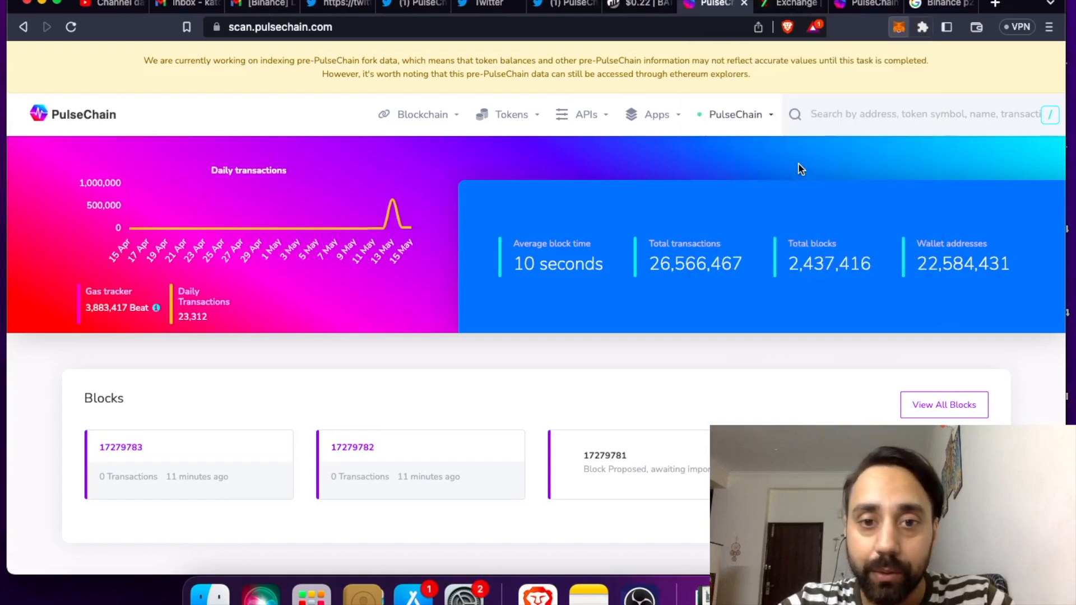
- Show the Ethereum Mainnet assets: 0.0063 ETH, 10.03899 BAT and 0 USDT
left_click(898, 27)
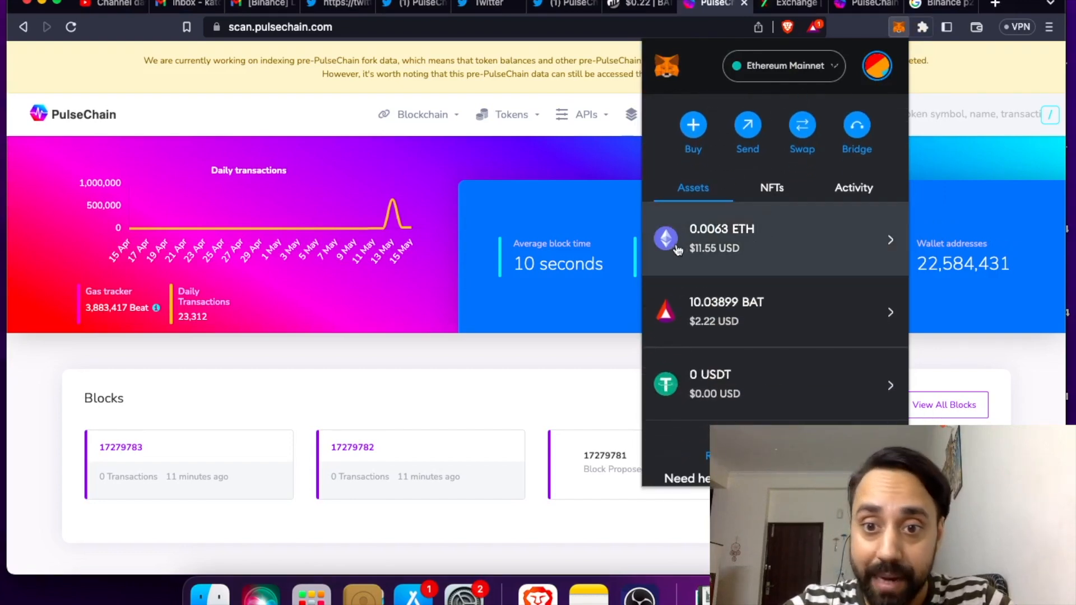
mouse_move(811, 278)
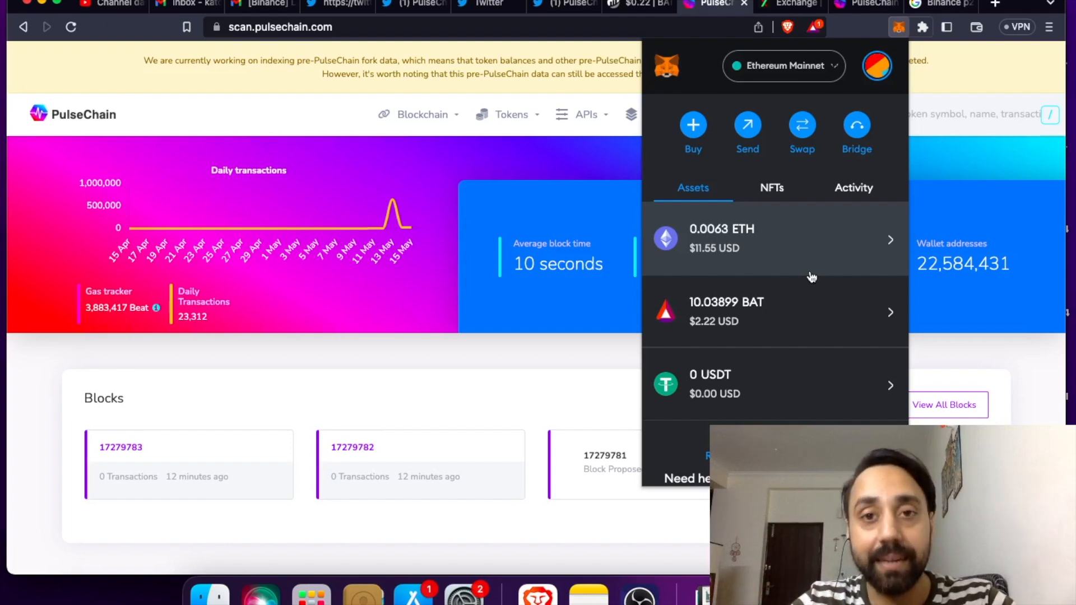
mouse_move(779, 262)
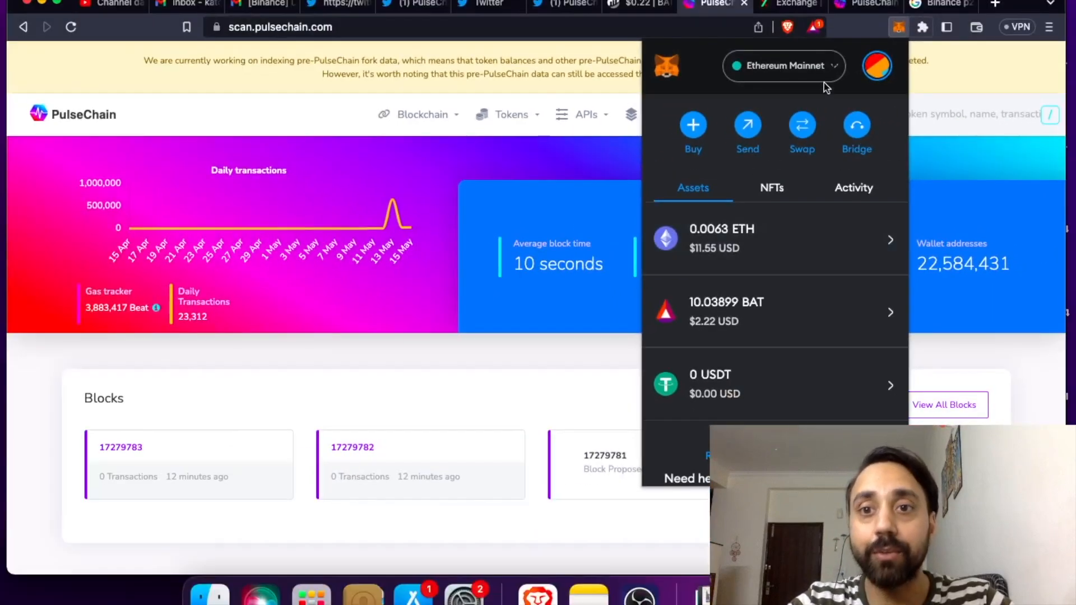
mouse_move(730, 280)
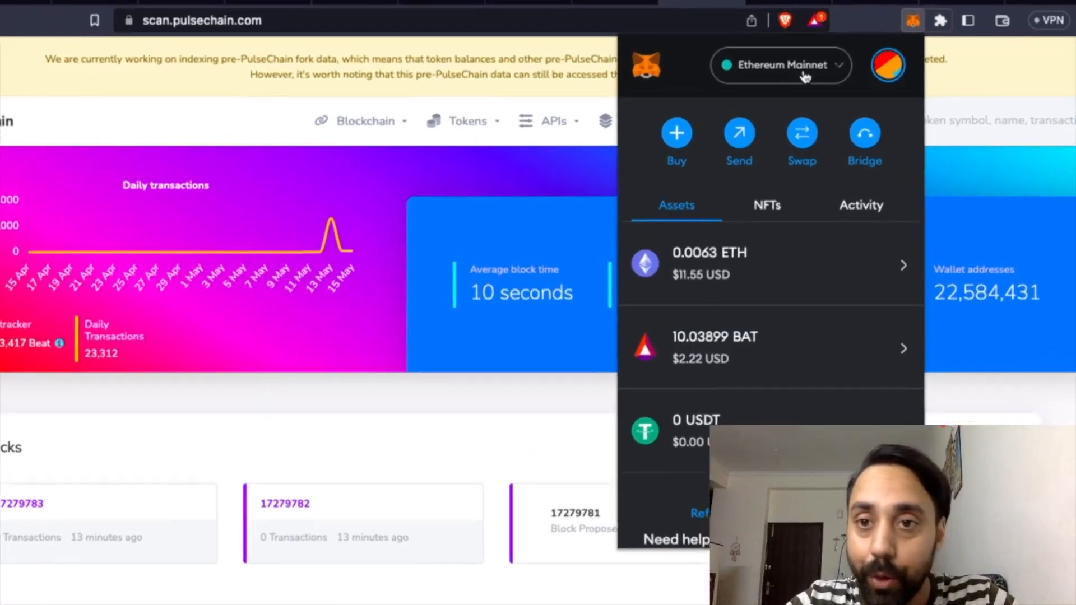
- Switch the wallet from Ethereum Mainnet to PulseChain, where only PLS and DAI are listed
left_click(780, 65)
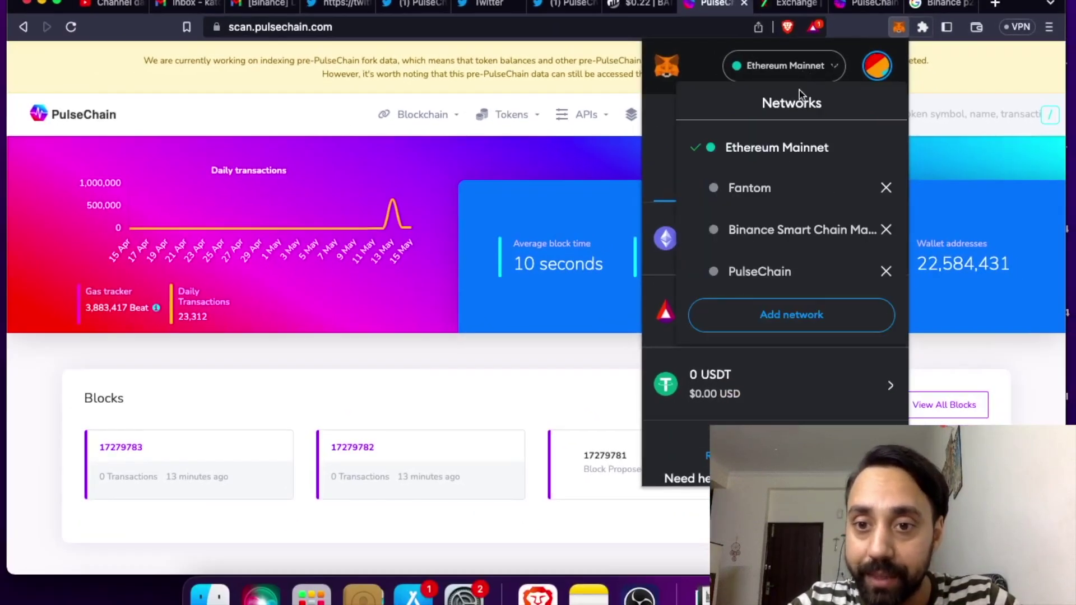
mouse_move(777, 275)
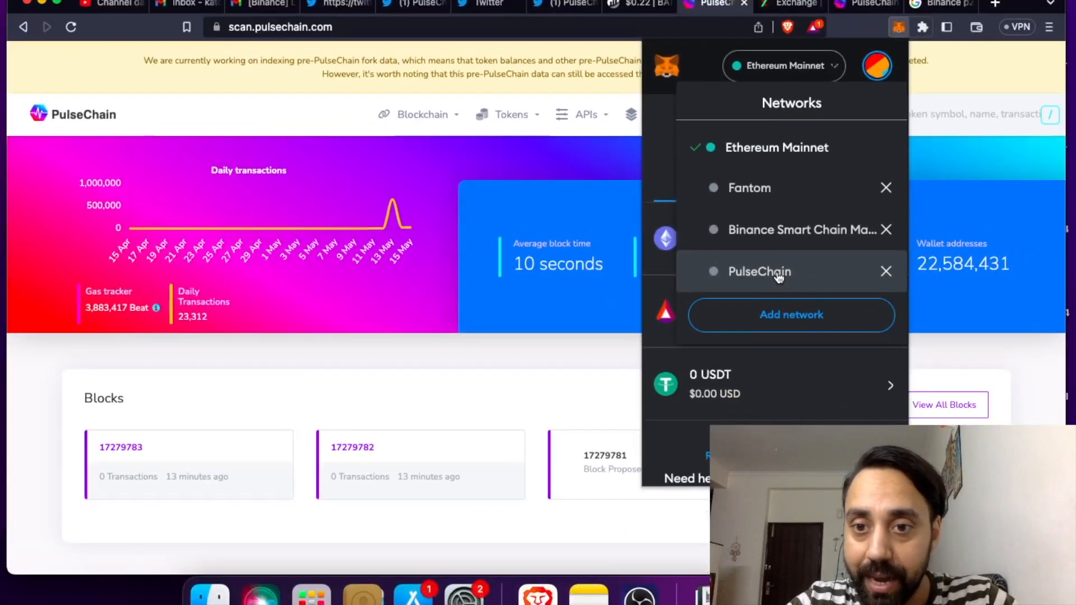
left_click(783, 65)
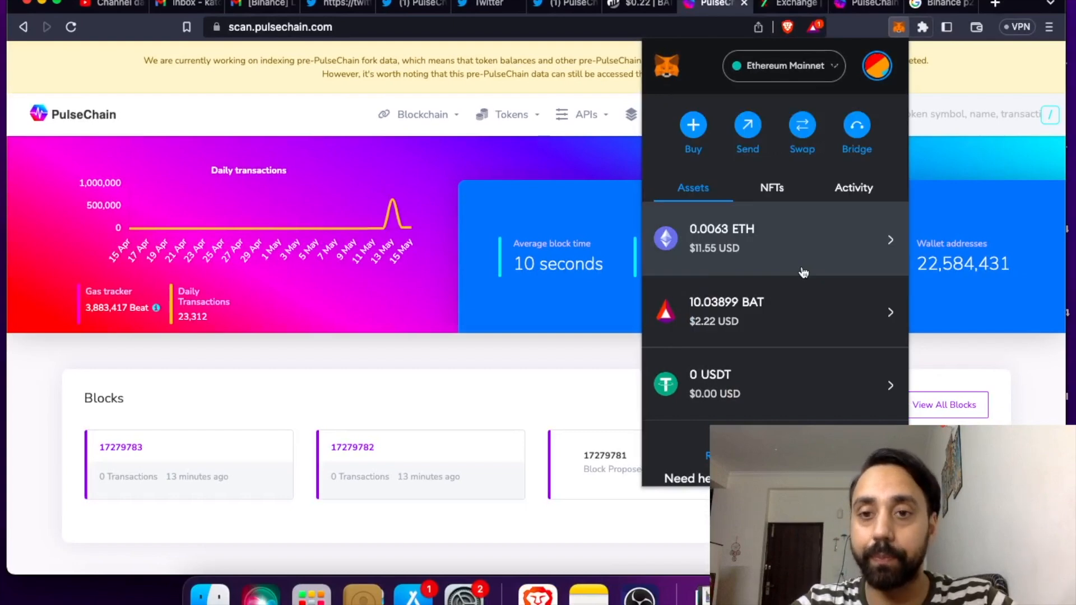
left_click(784, 65)
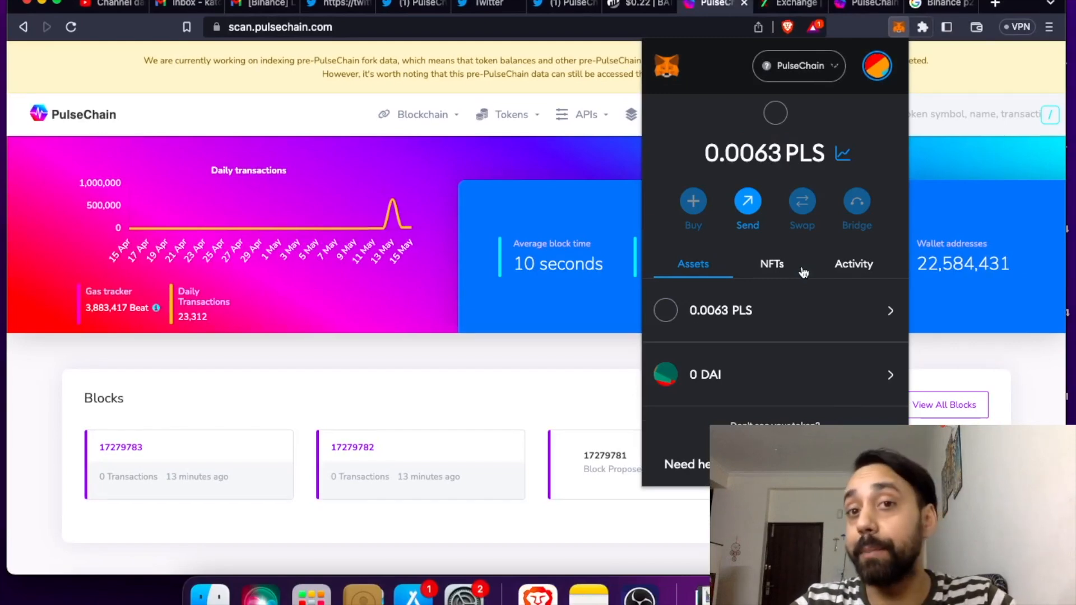
mouse_move(573, 155)
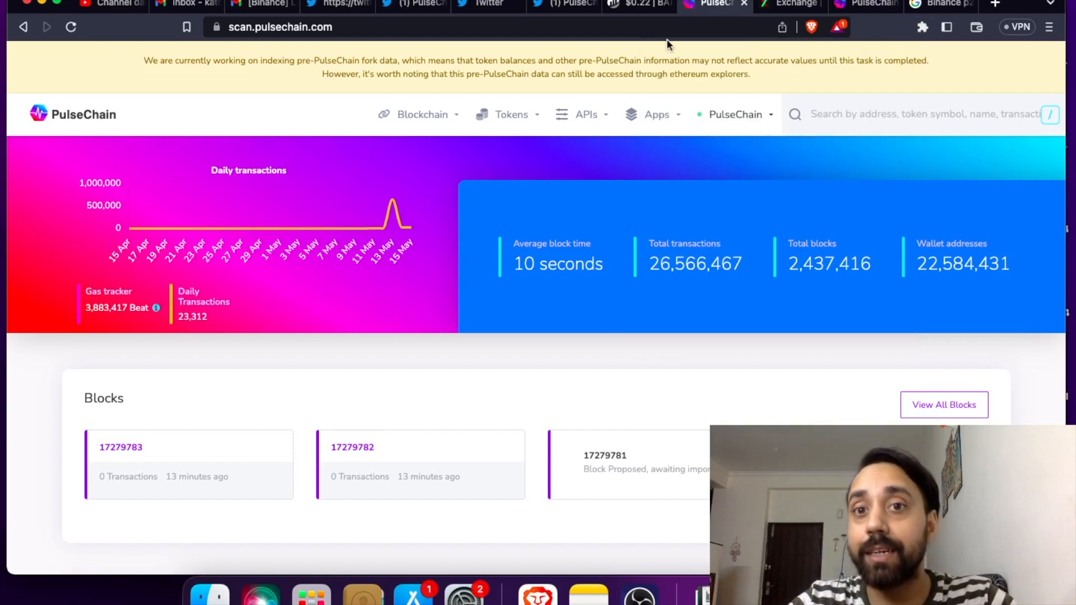
- Show PulseChain's Main Net settings on pulsechain.com: RPC URL, chain ID 369, PLS symbol, block explorer
left_click(790, 4)
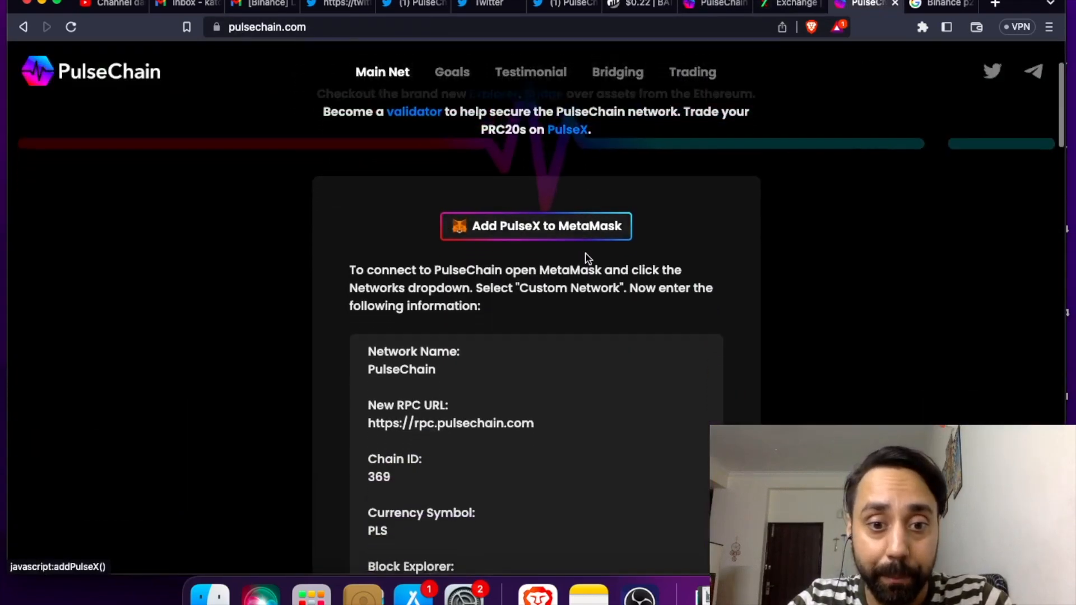
scroll("down", 3)
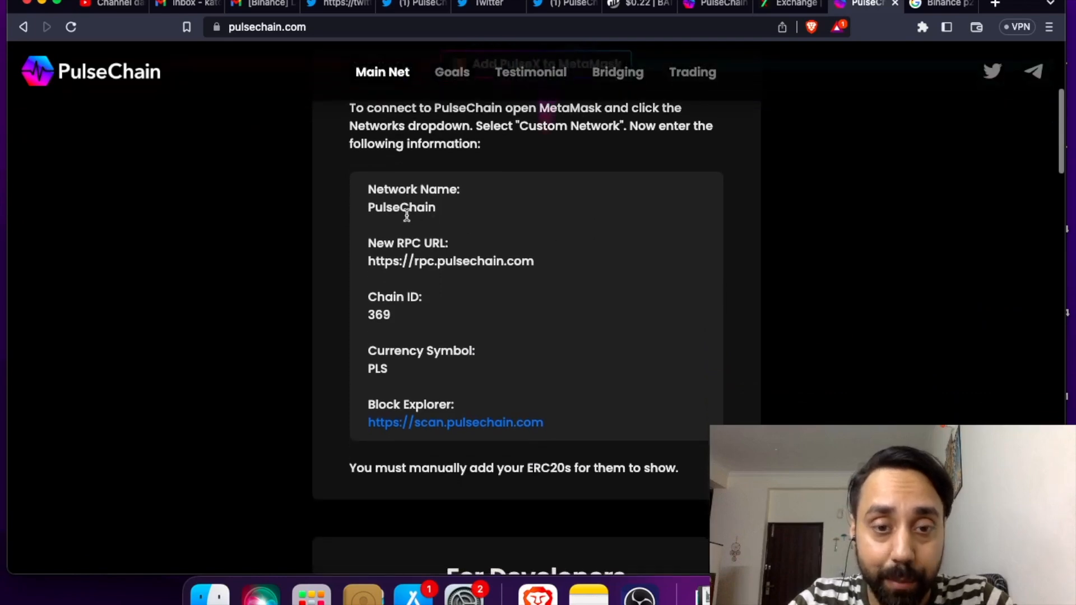
mouse_move(581, 196)
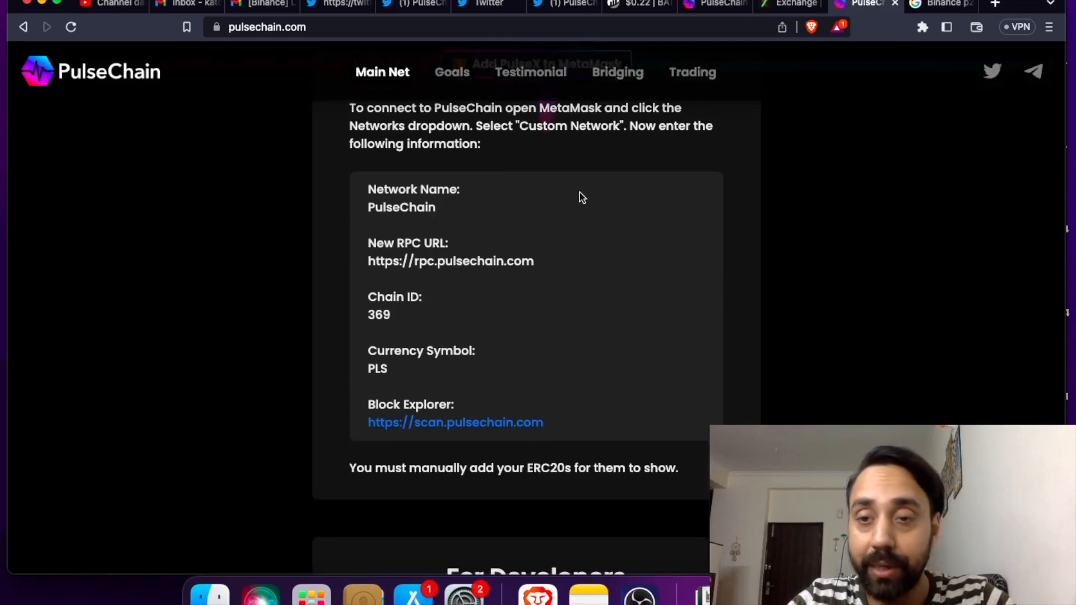
left_click(921, 27)
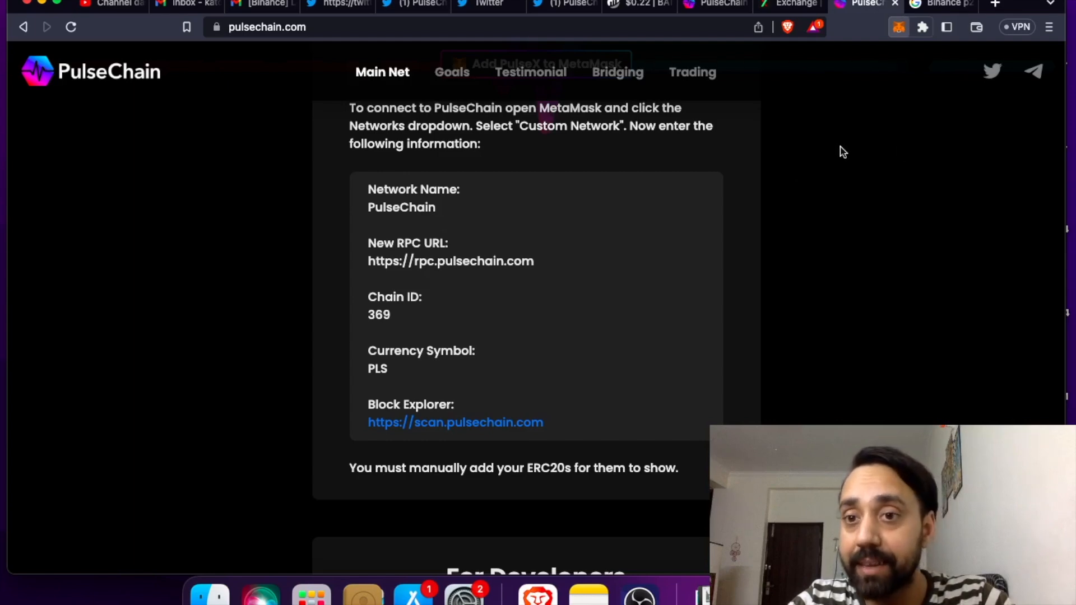
- Confirm in the wallet's network list that PulseChain is the selected network
left_click(896, 27)
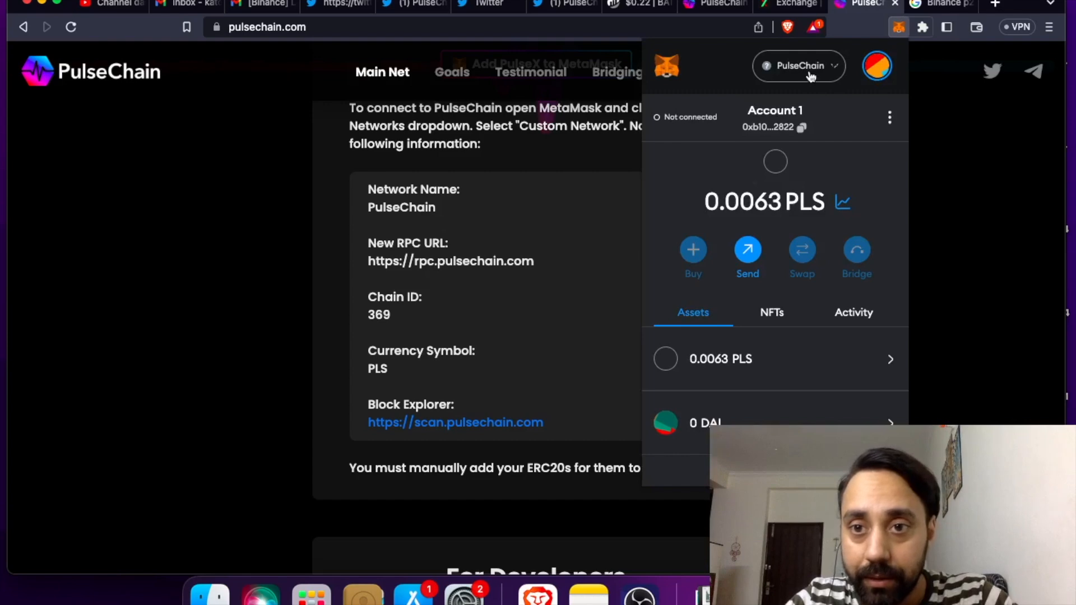
left_click(798, 65)
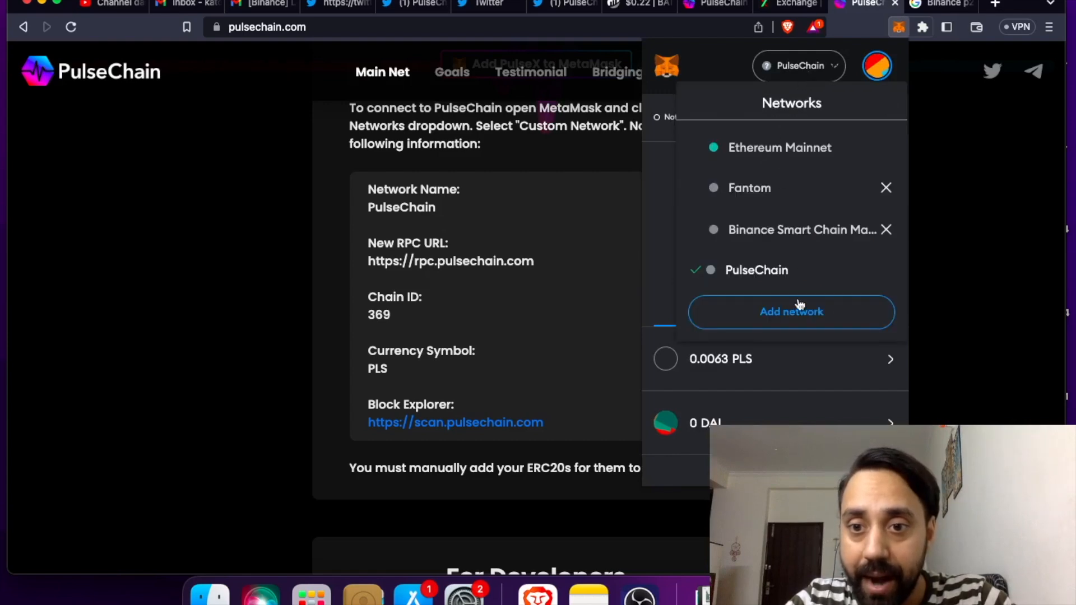
mouse_move(518, 316)
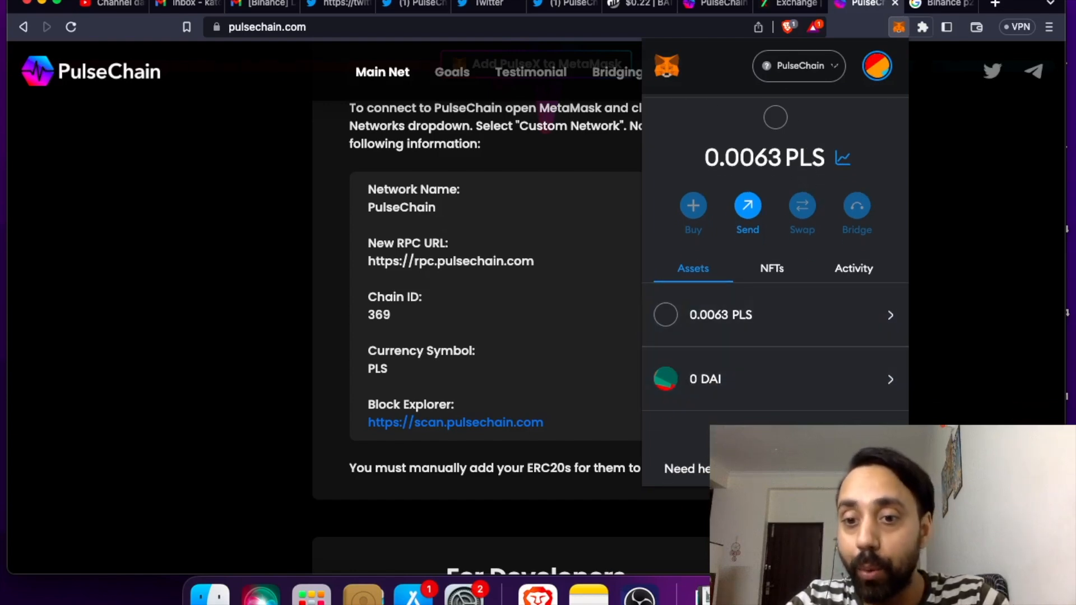
mouse_move(796, 397)
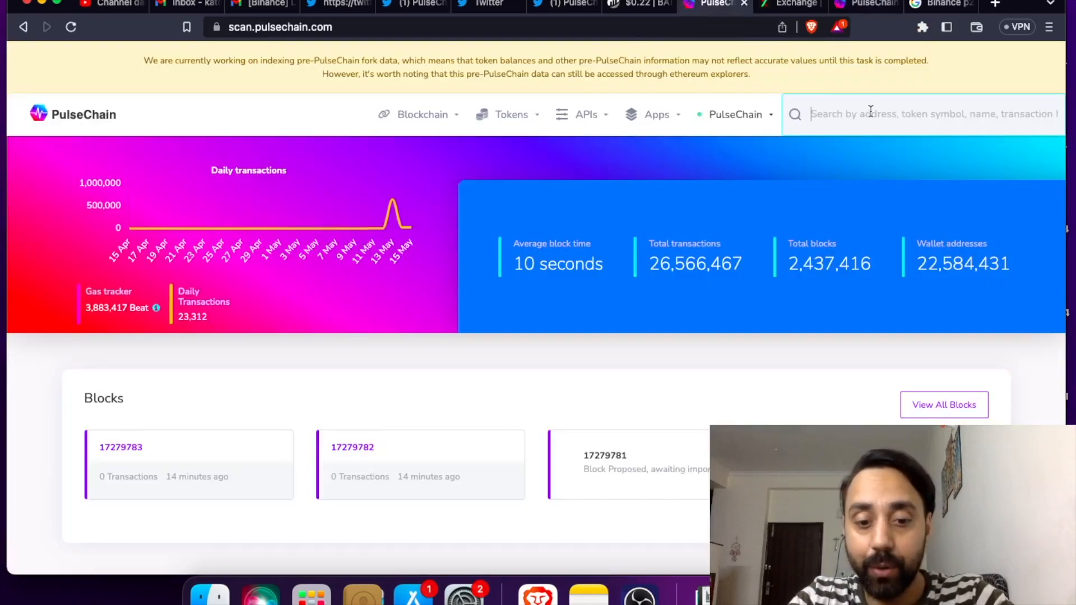
- Search for BAT in the explorer and bring up the saved Notes list of token addresses
type("BAT")
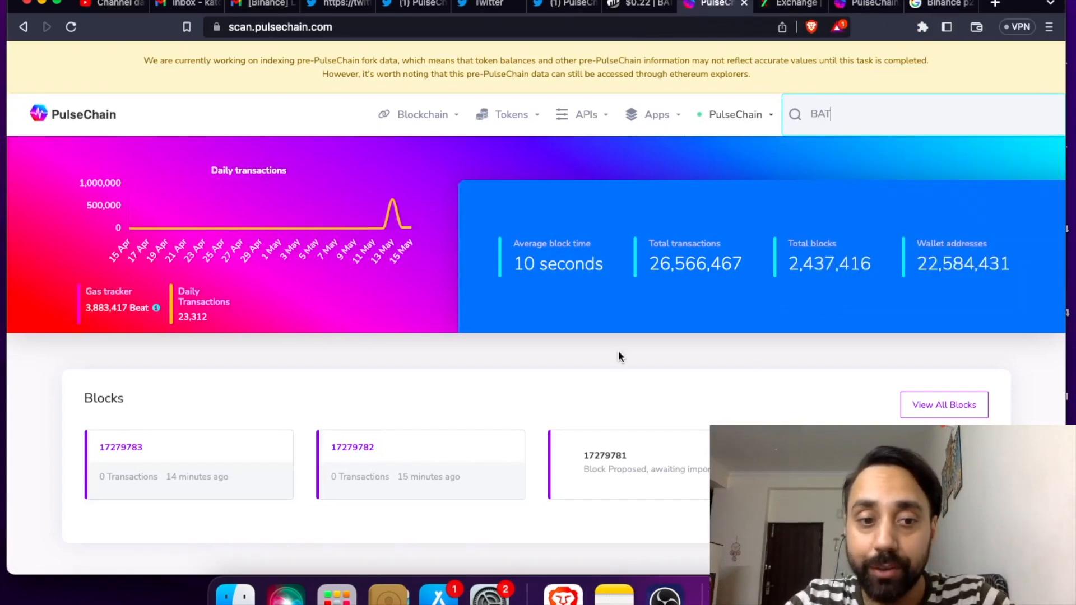
left_click(611, 599)
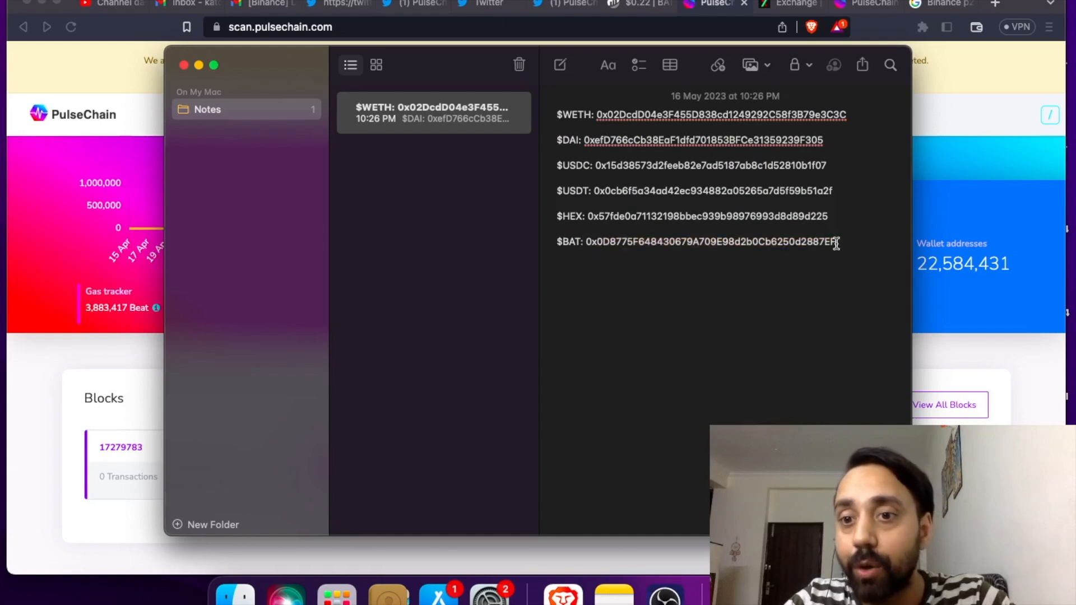
- Copy the $BAT contract address from Notes and return to the browser extensions
double_click(703, 242)
type("BAT")
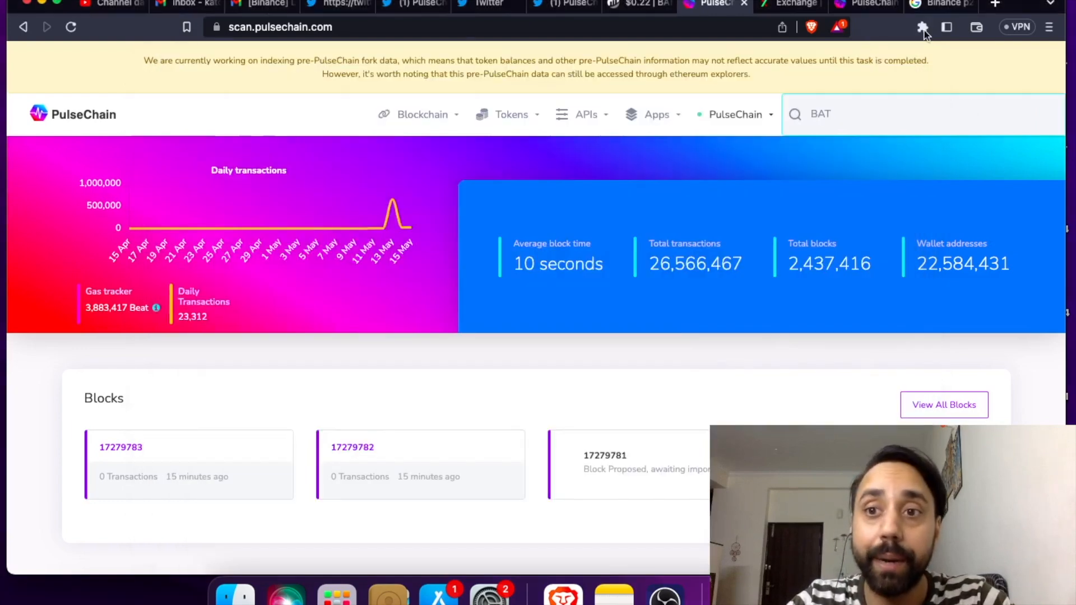
left_click(921, 27)
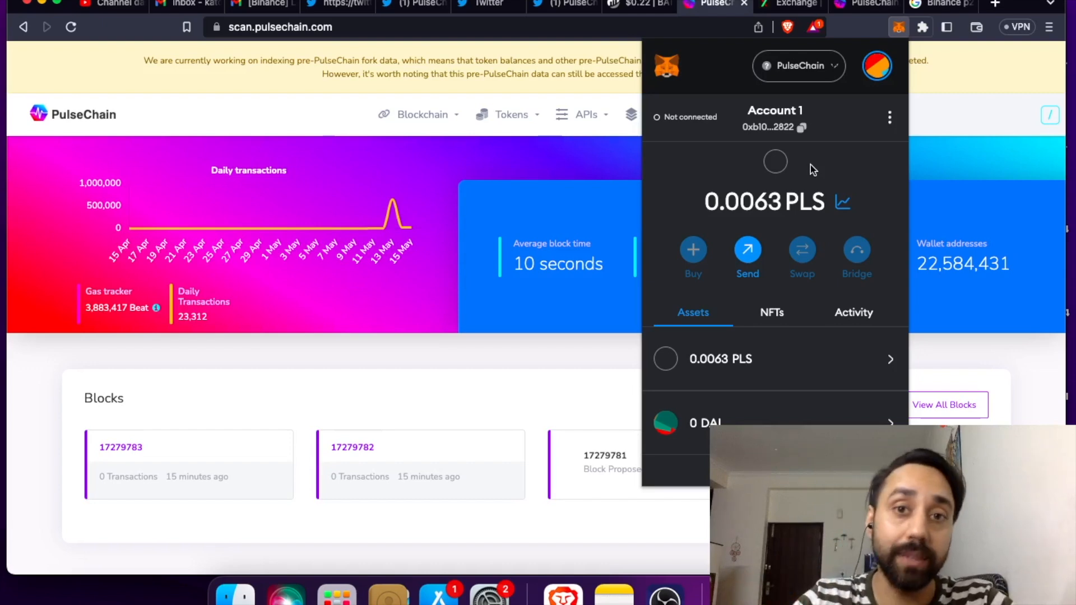
mouse_move(799, 170)
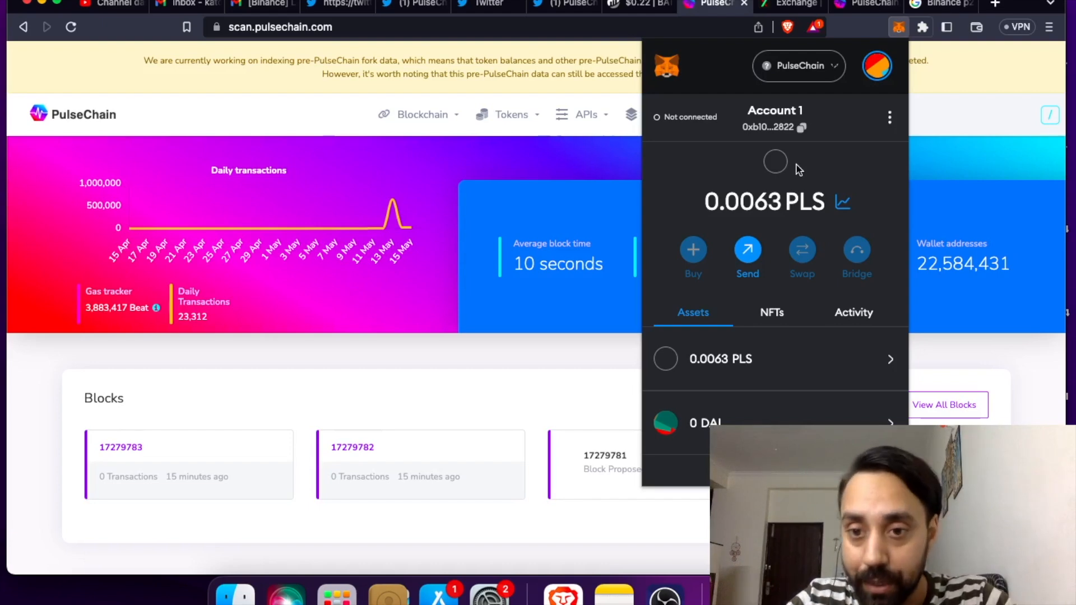
- Fill the custom token import with the BAT contract address and symbol BAT
scroll("down", 3)
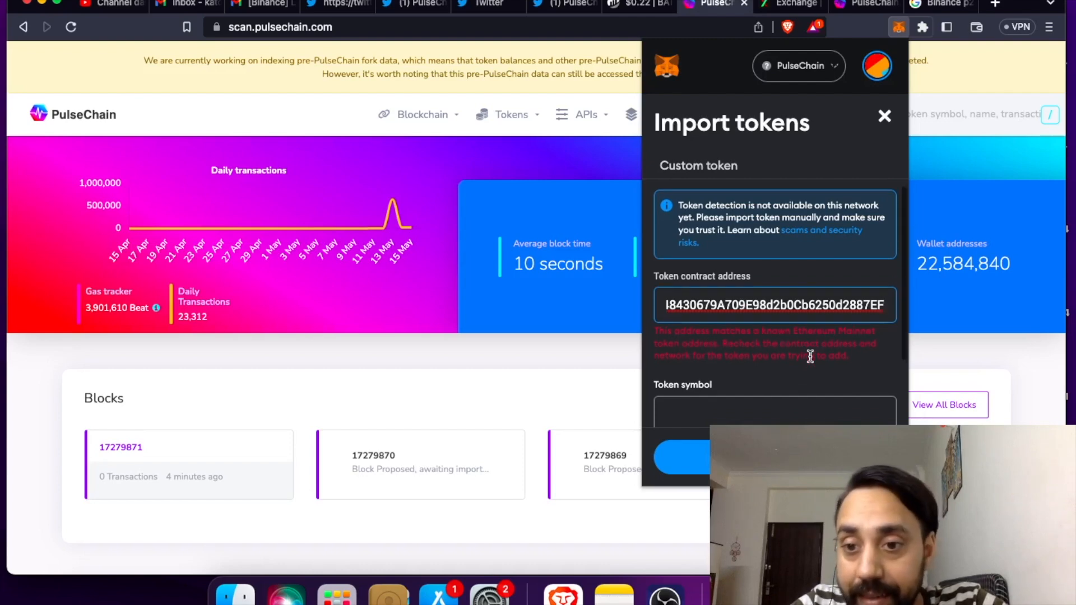
scroll("down", 3)
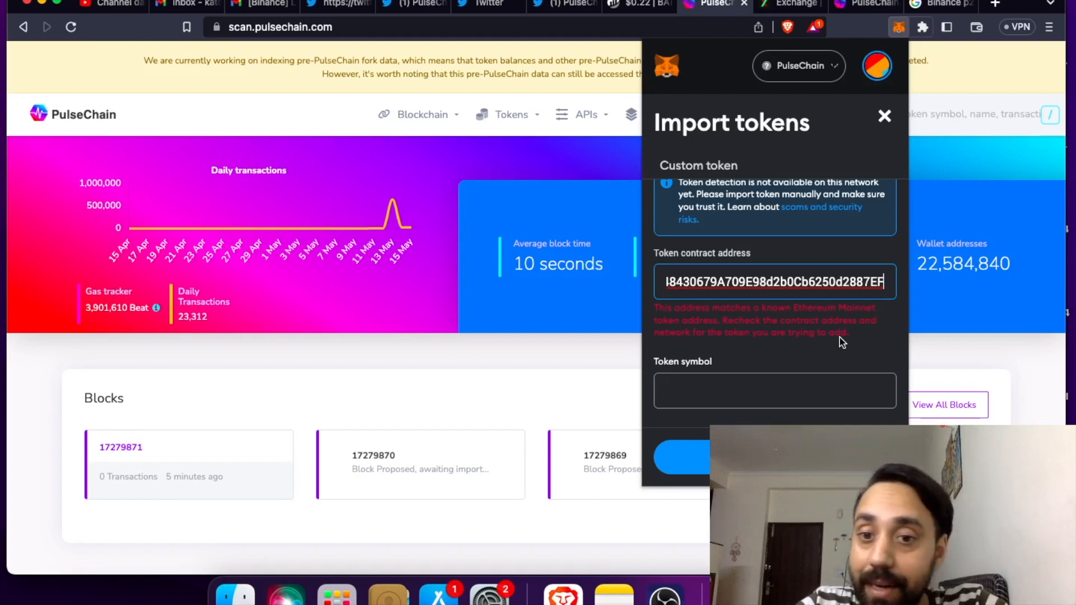
type("BAT")
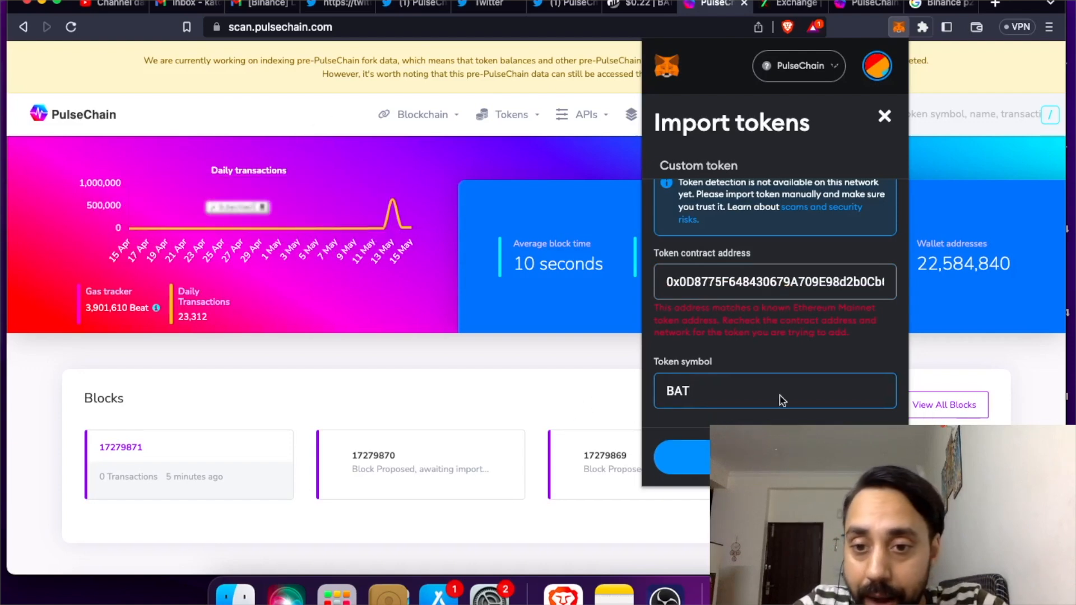
left_click(686, 459)
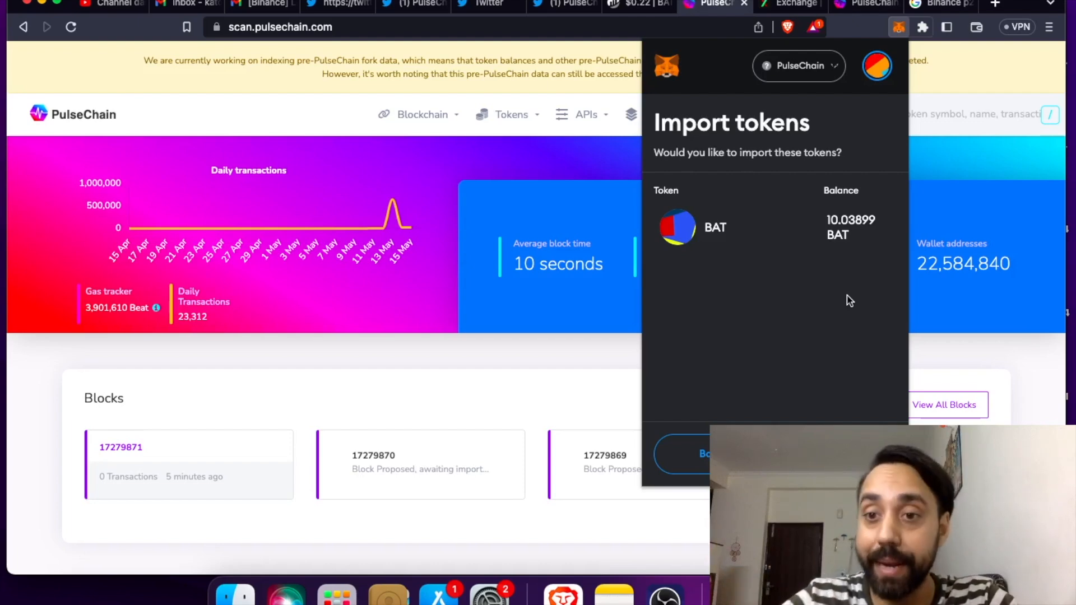
mouse_move(856, 238)
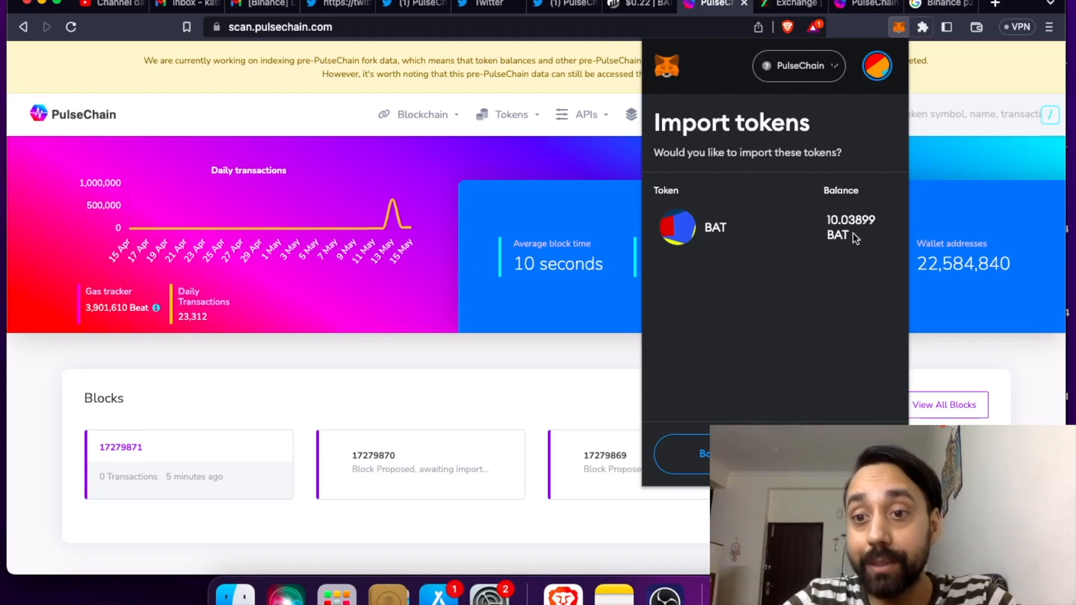
mouse_move(874, 244)
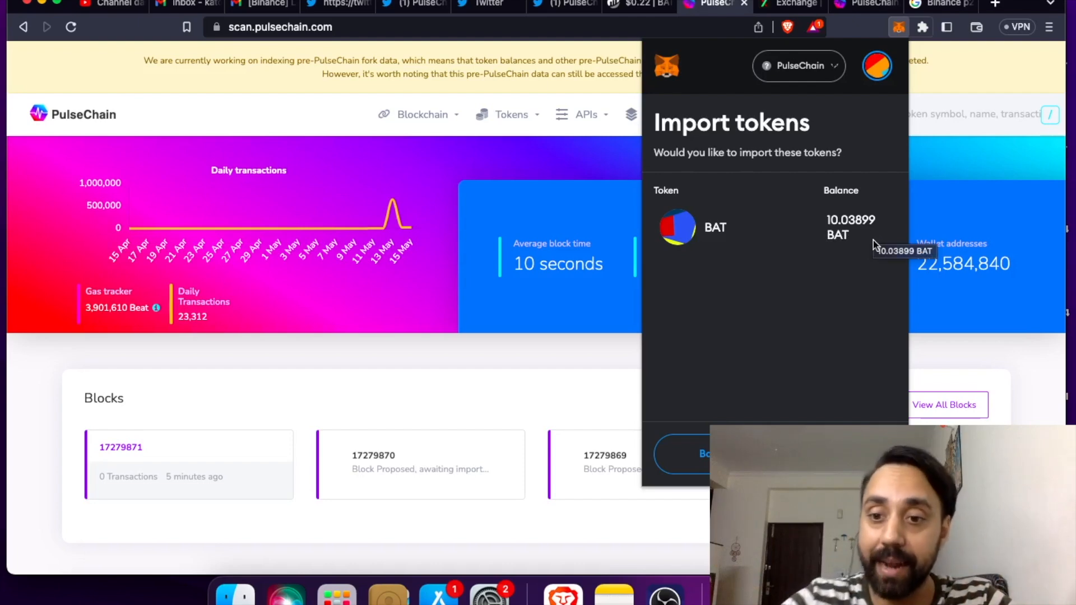
- Add the custom token, reaching the import confirmation showing 10.03899 BAT
left_click(715, 227)
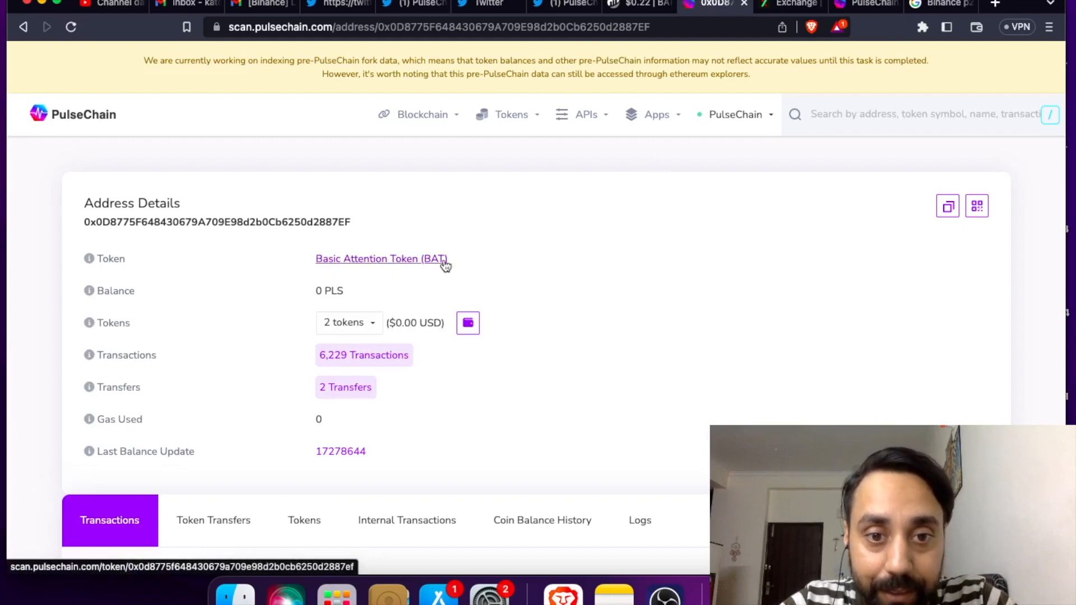
mouse_move(613, 218)
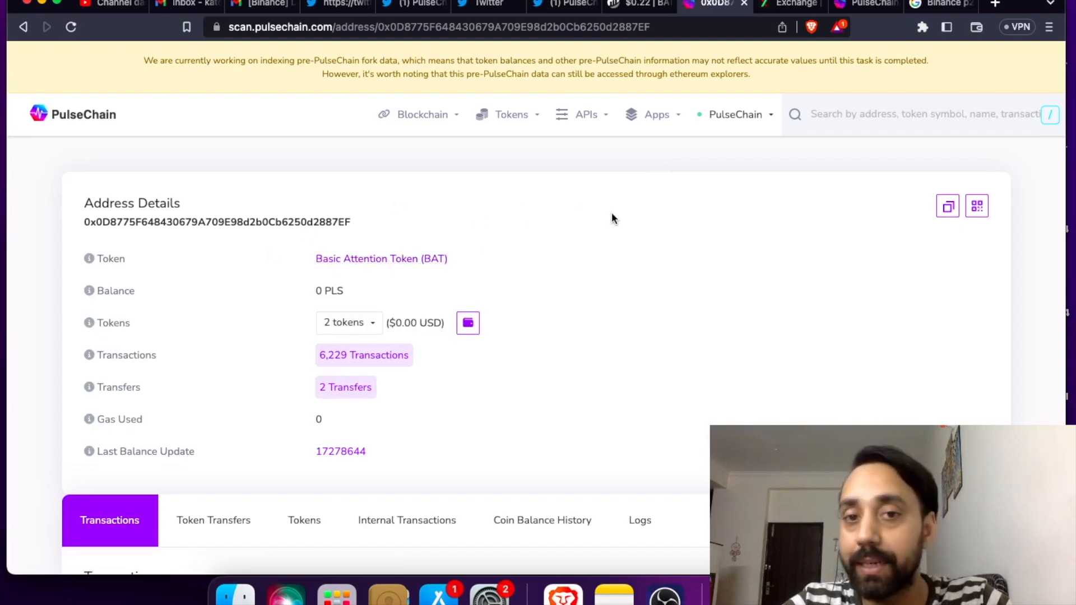
- Look up the BAT contract address in the explorer, identified as Basic Attention Token
left_click(914, 114)
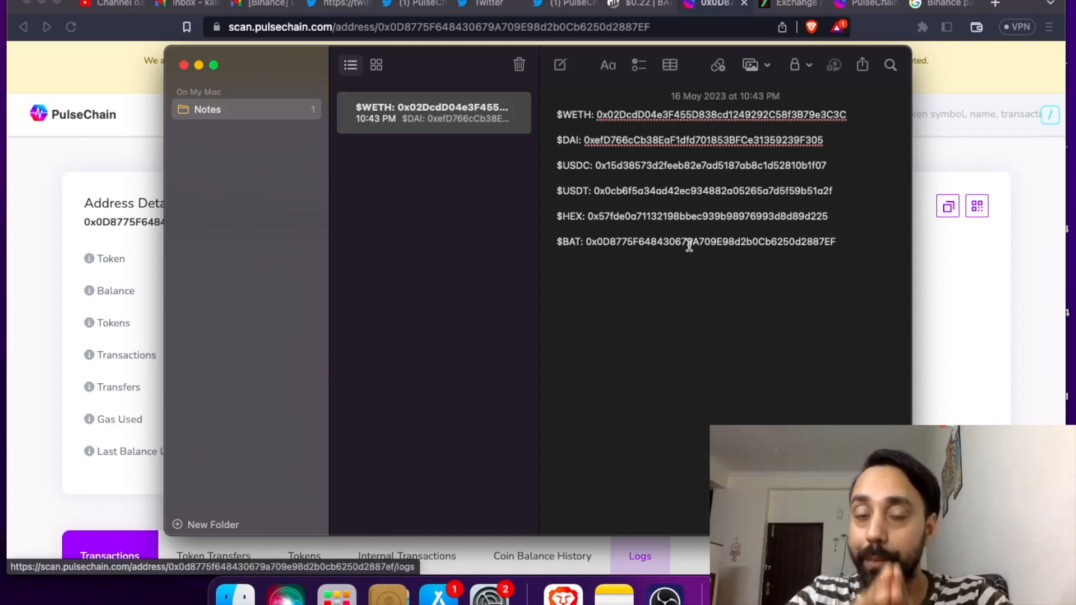
- Select the $BAT contract address line in the Notes token list
left_click(838, 242)
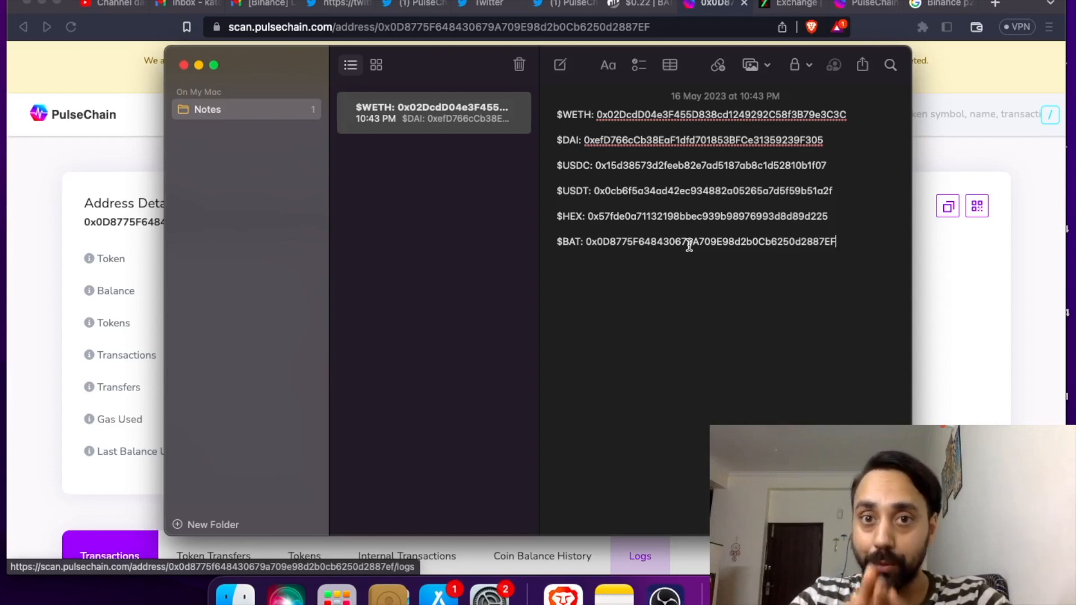